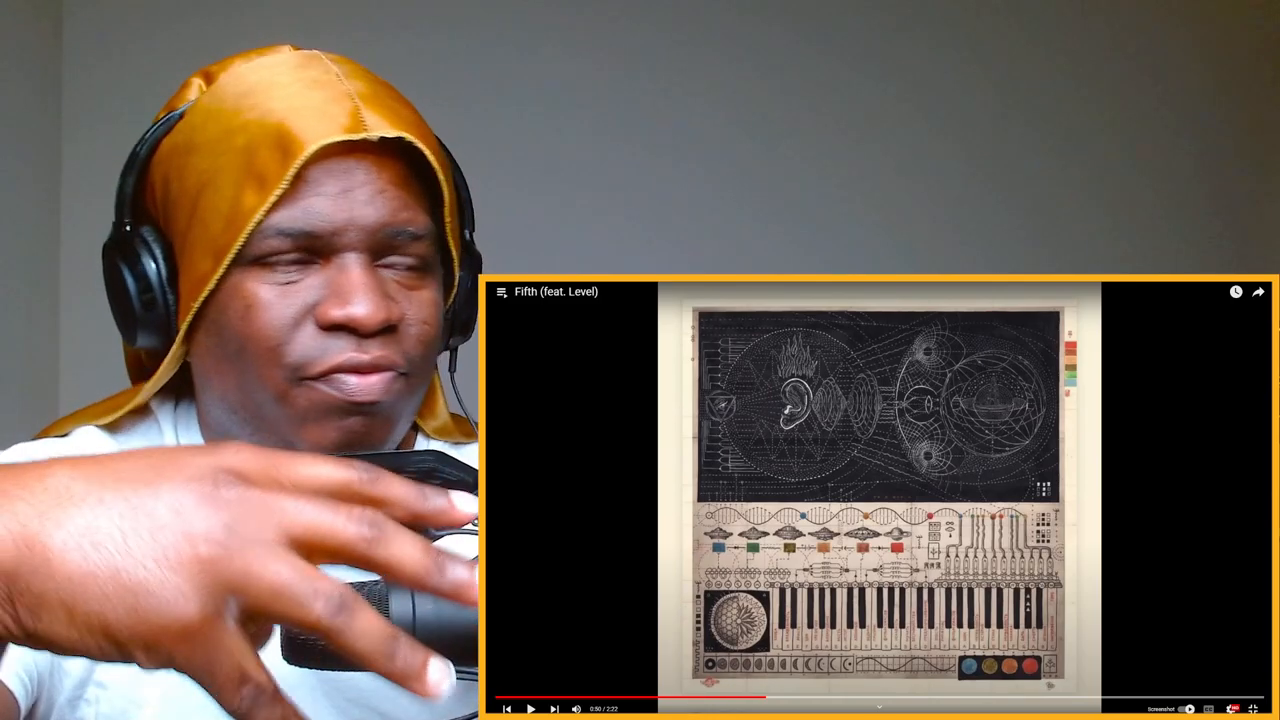
Resume 'Fifth (feat. Level)' from its paused point near 0:50 of 2:22
click(533, 709)
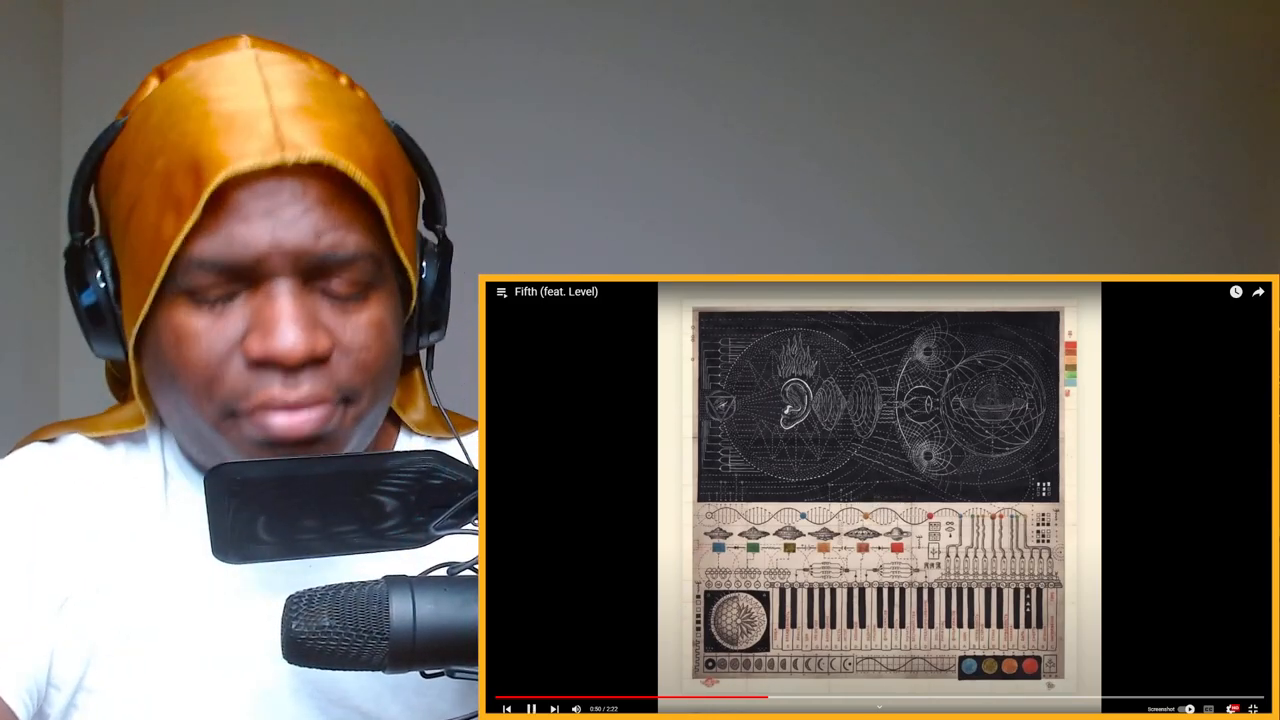